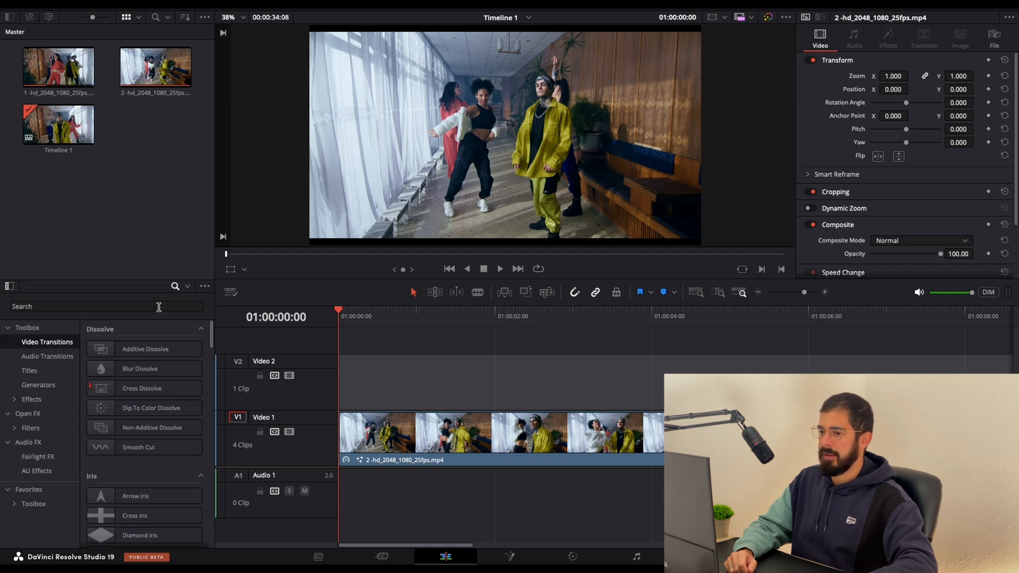
# Step: Find the Adjustment Clip by searching 'adj' and place it on Video 2 over the cut
pyautogui.click(106, 306)
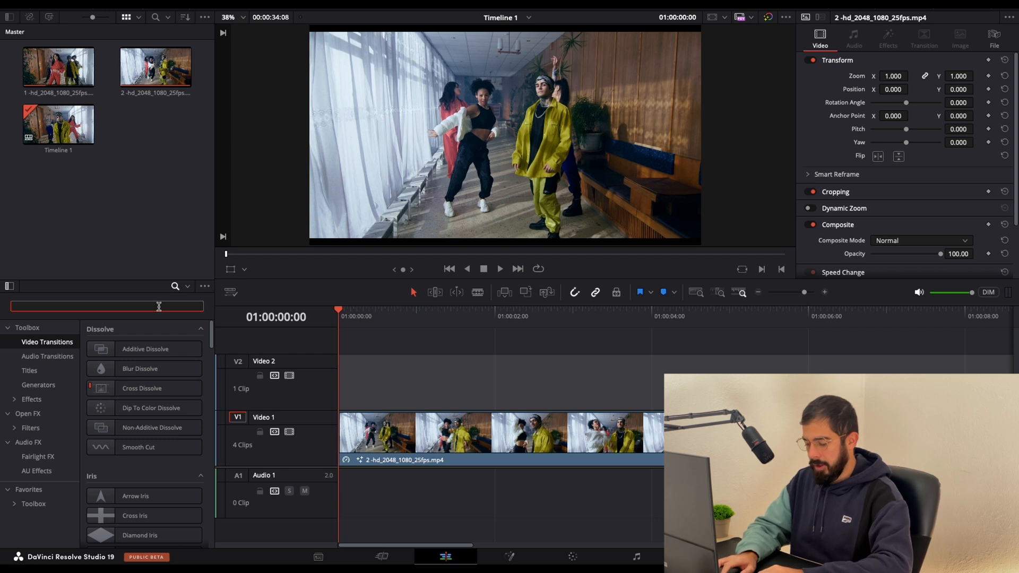
pyautogui.write('adj')
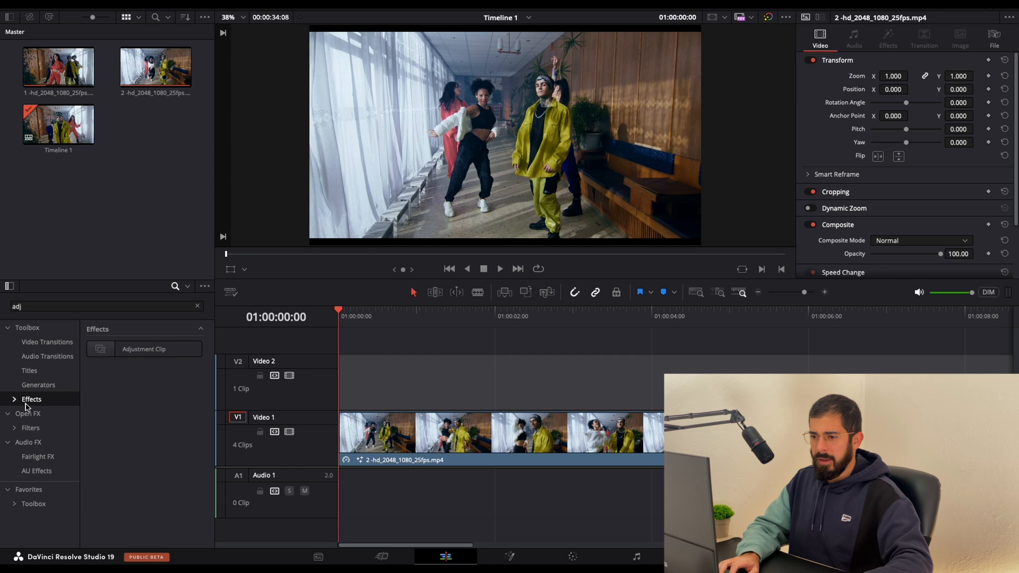
pyautogui.click(129, 350)
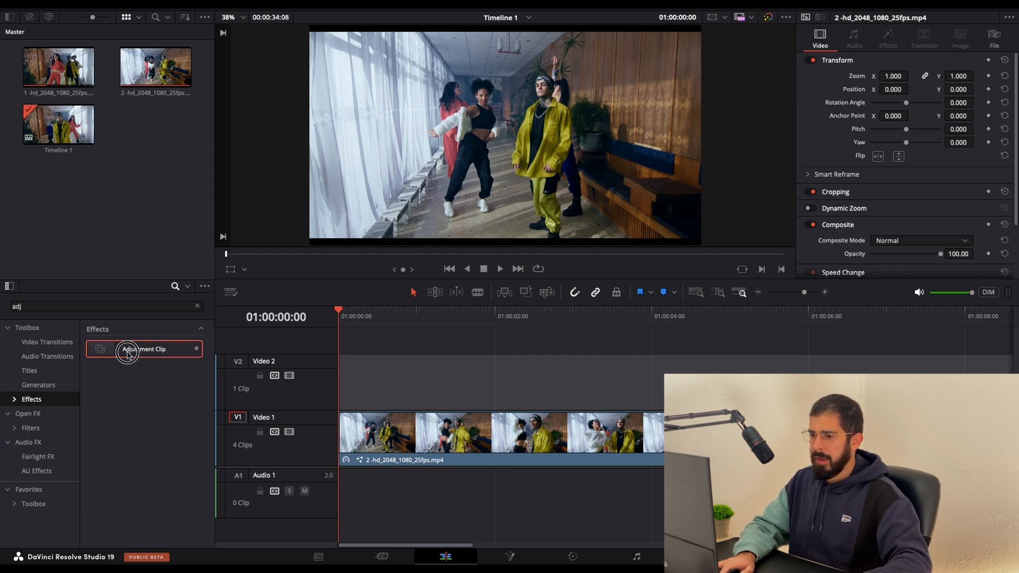
pyautogui.moveTo(143, 349); pyautogui.dragTo(527, 373)
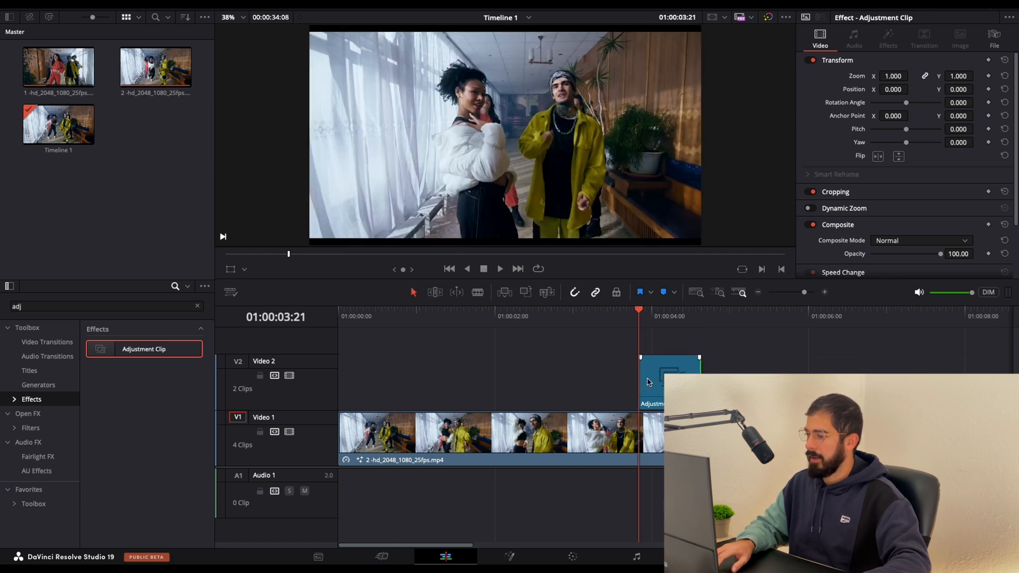
pyautogui.moveTo(660, 381)
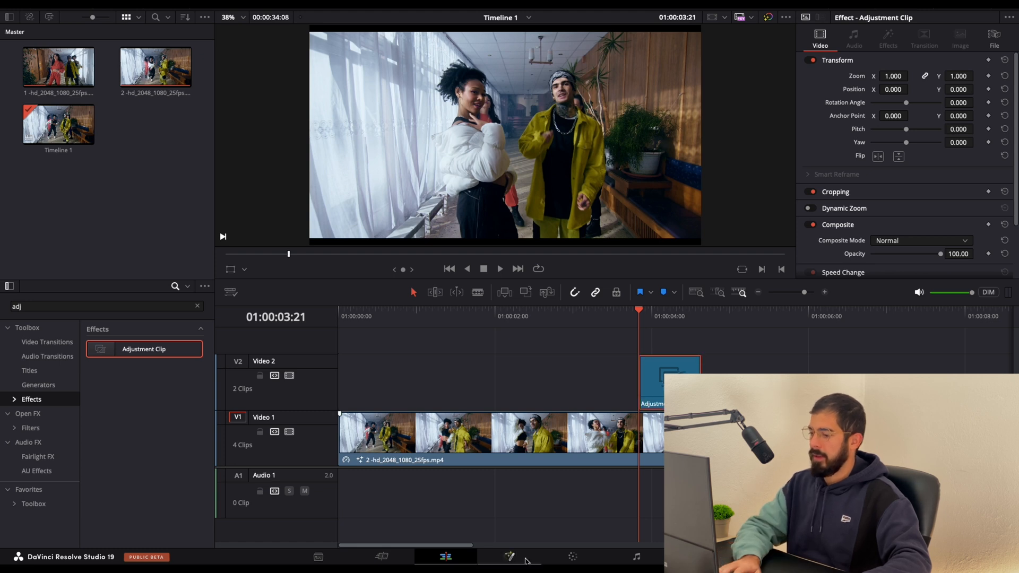
# Step: In the adjustment clip's Fusion composite, add a Soft Glow node between MediaIn1 and MediaOut1
pyautogui.click(512, 556)
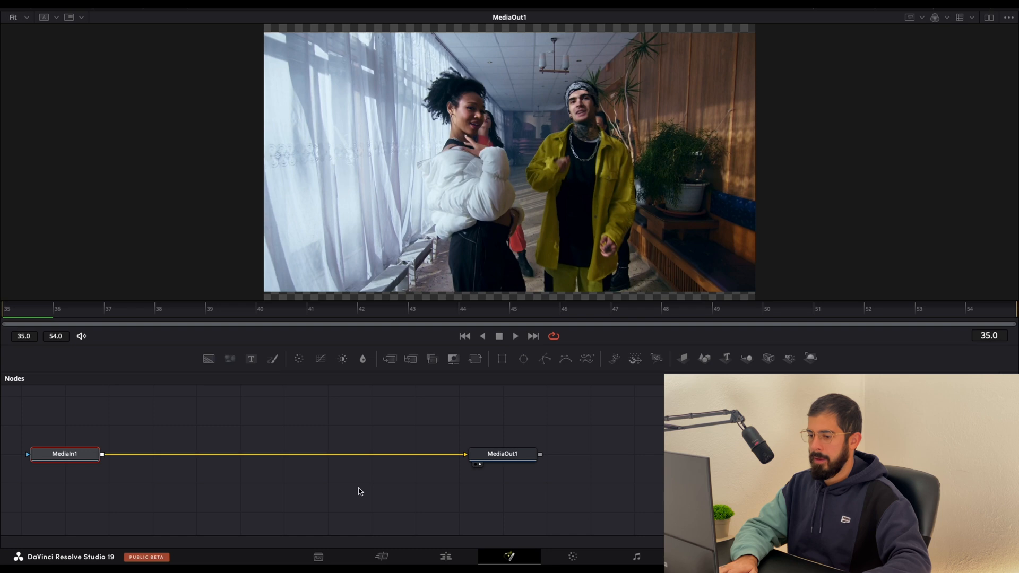
pyautogui.click(64, 454)
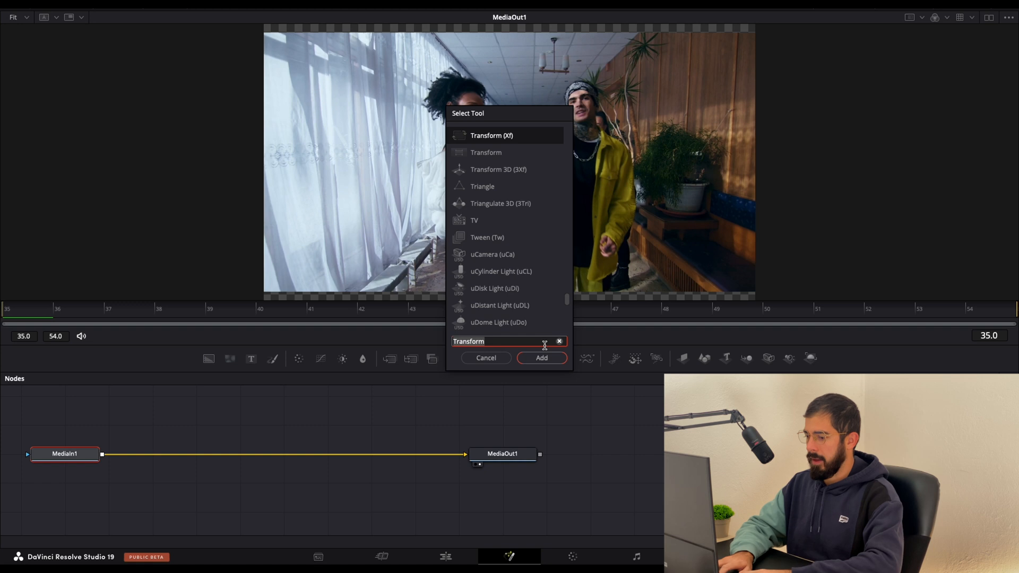
pyautogui.write('soft')
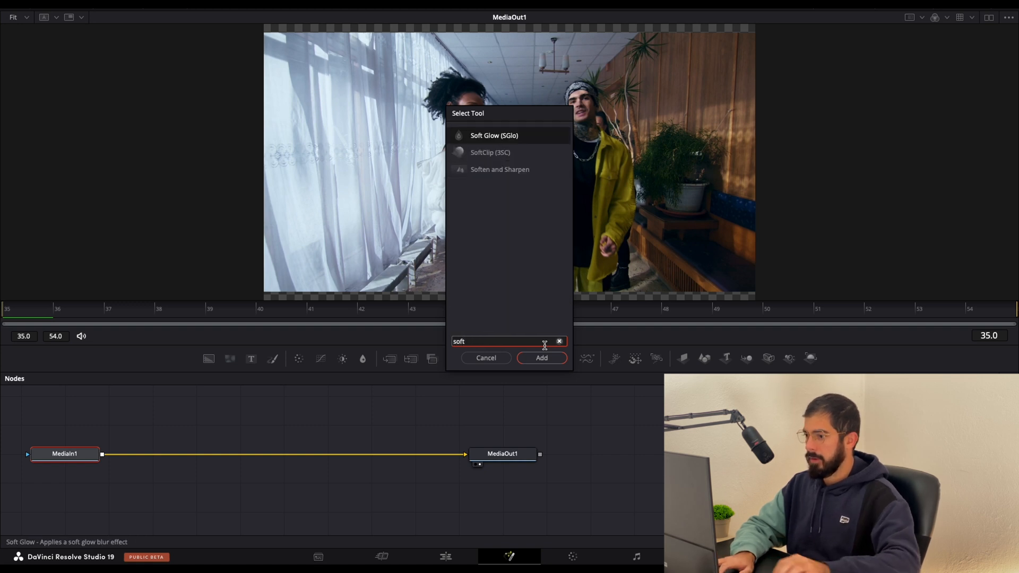
pyautogui.moveTo(479, 139)
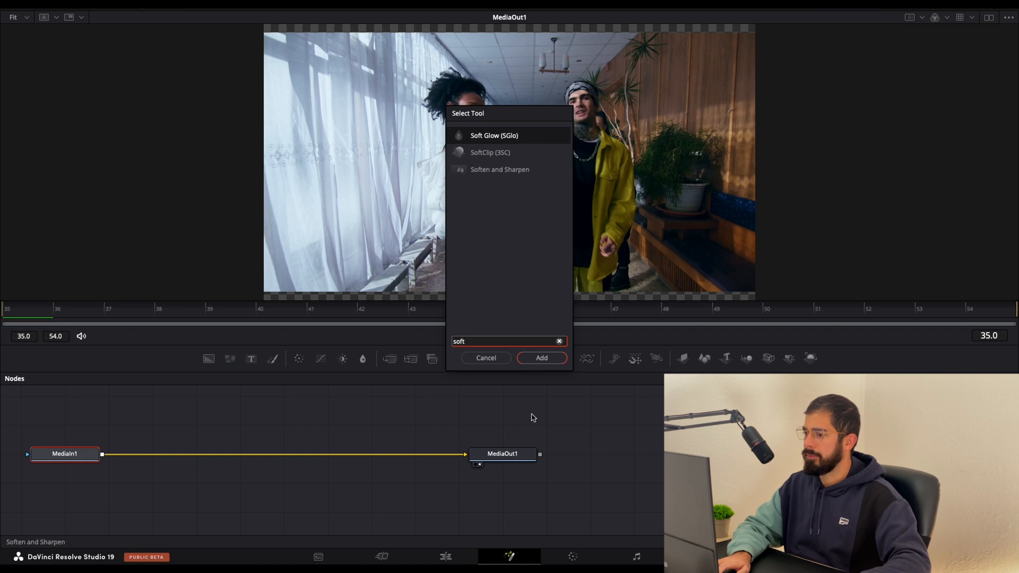
pyautogui.click(541, 358)
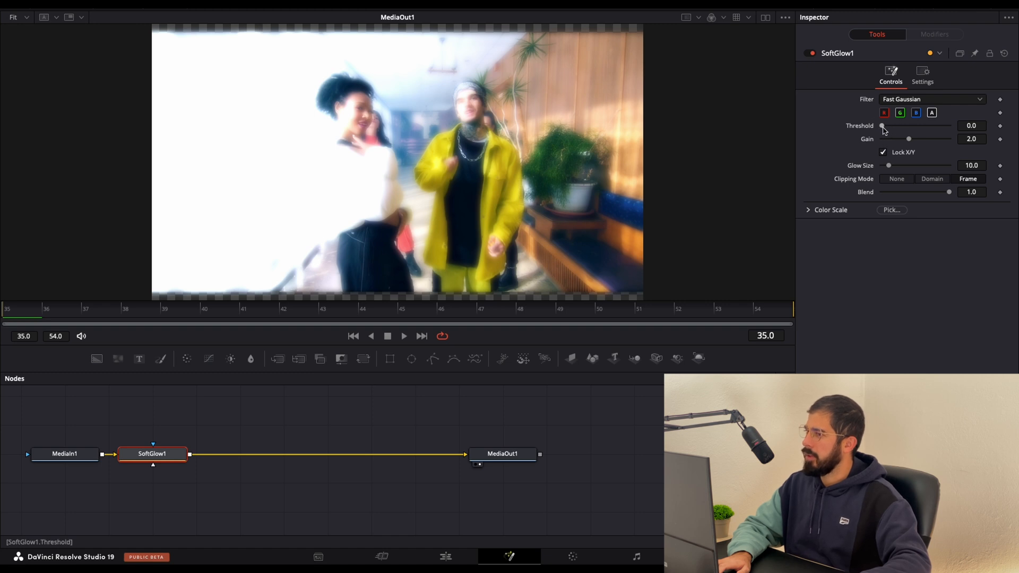
# Step: Raise the Soft Glow threshold to 0.693 and reduce the glow size to about 4.7
pyautogui.moveTo(882, 125); pyautogui.dragTo(910, 125)
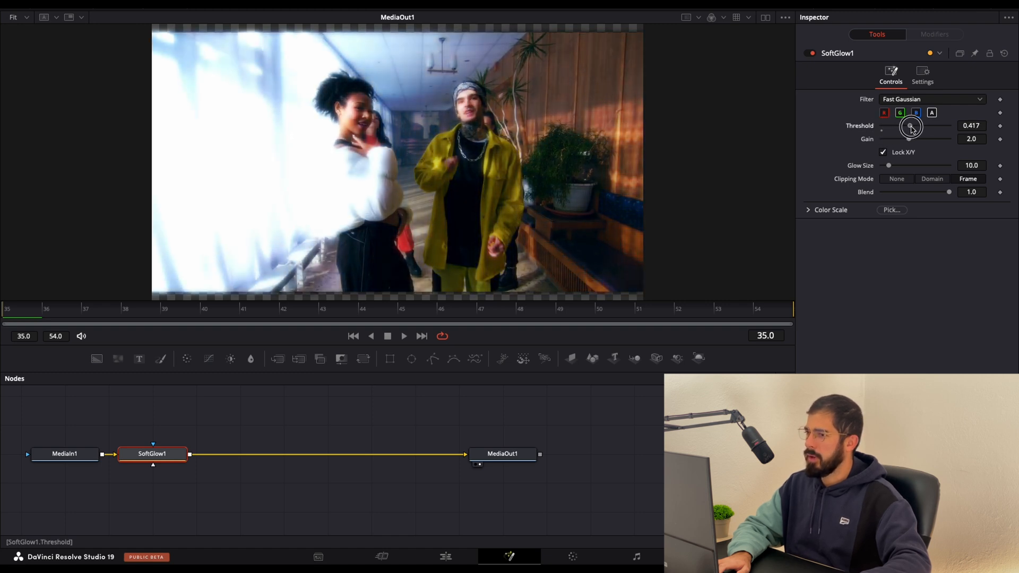
pyautogui.moveTo(911, 126); pyautogui.dragTo(920, 126)
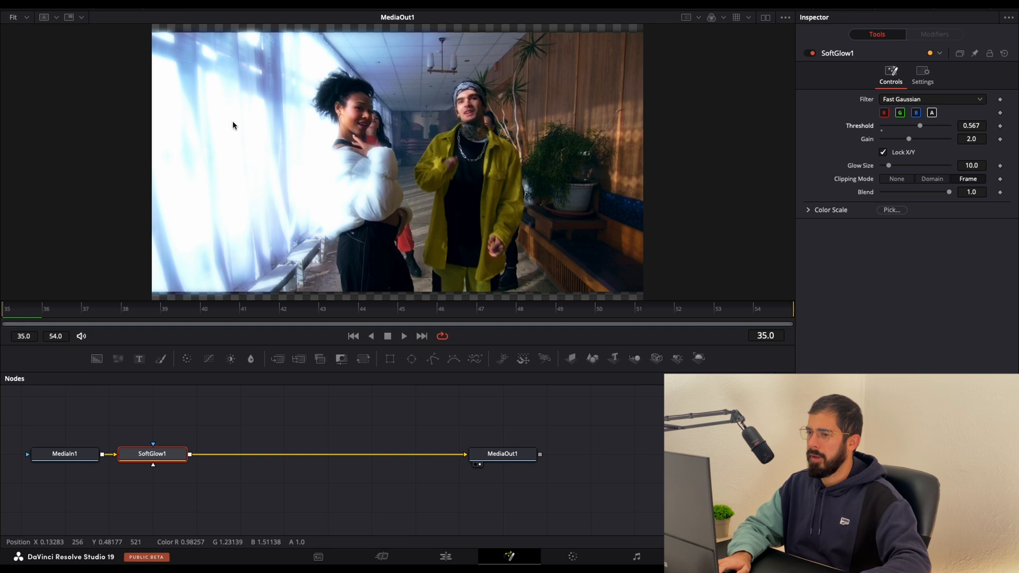
pyautogui.moveTo(920, 125); pyautogui.dragTo(923, 125)
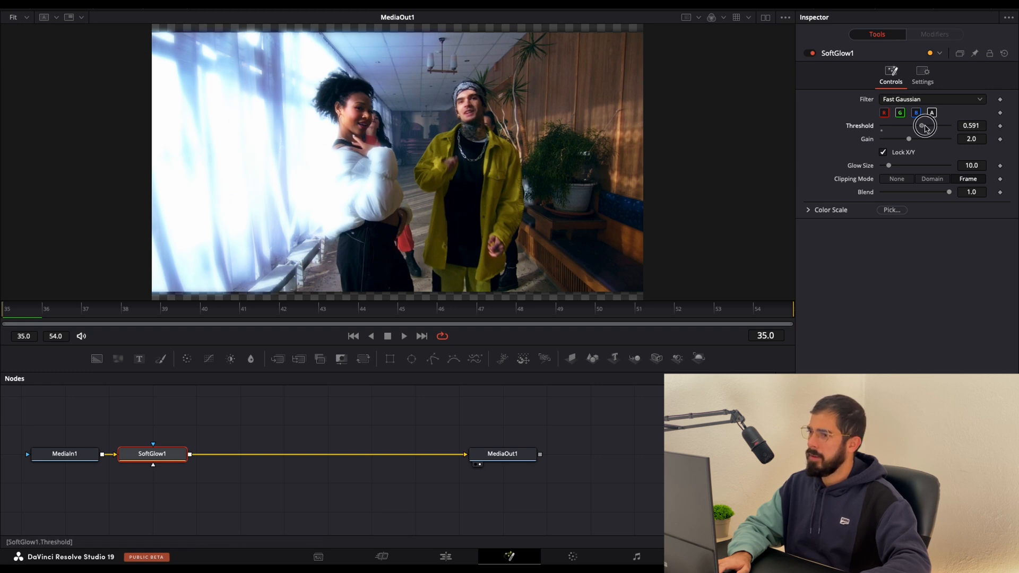
pyautogui.moveTo(923, 125); pyautogui.dragTo(937, 125)
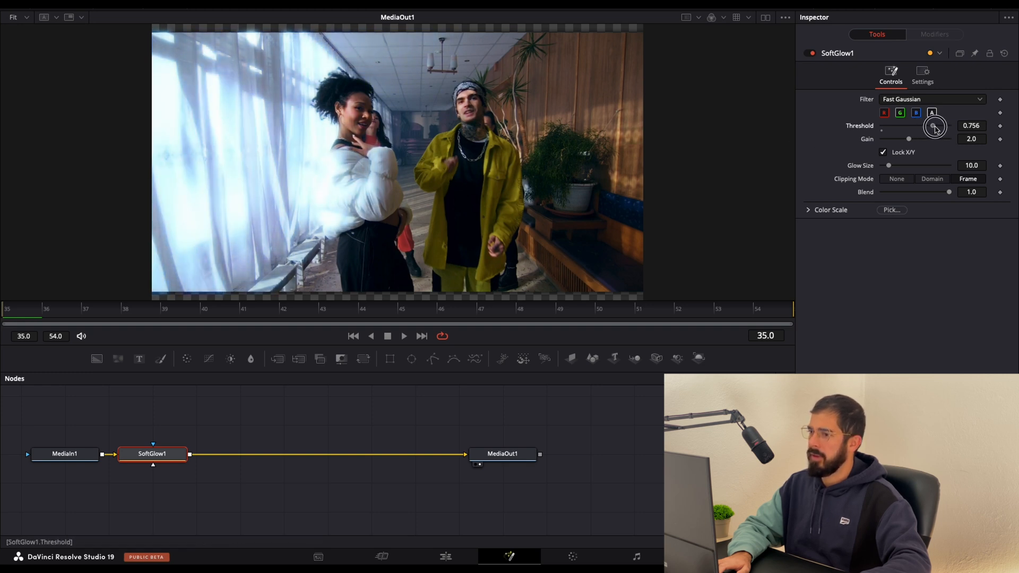
pyautogui.moveTo(935, 126); pyautogui.dragTo(928, 125)
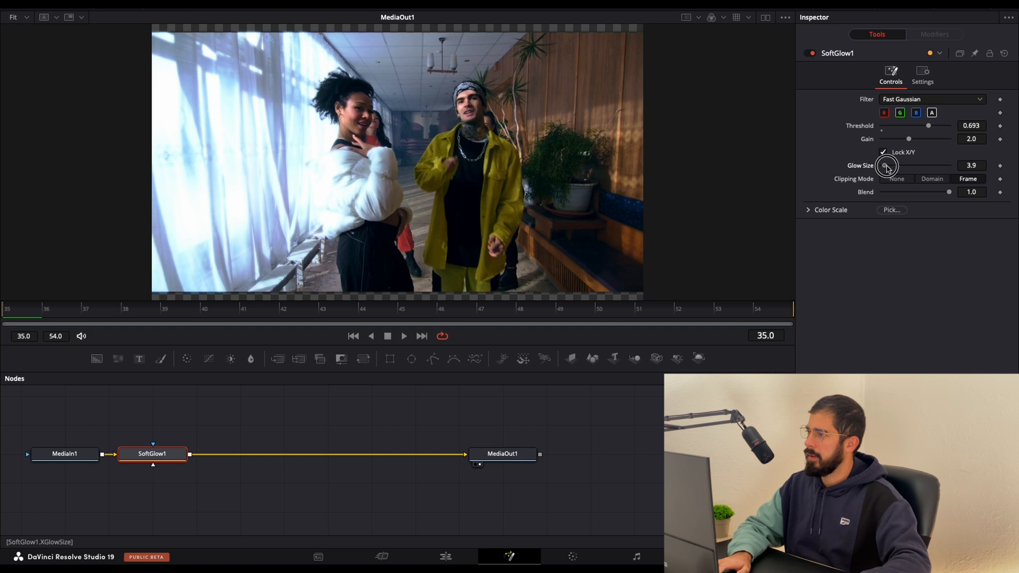
pyautogui.moveTo(888, 165); pyautogui.dragTo(916, 165)
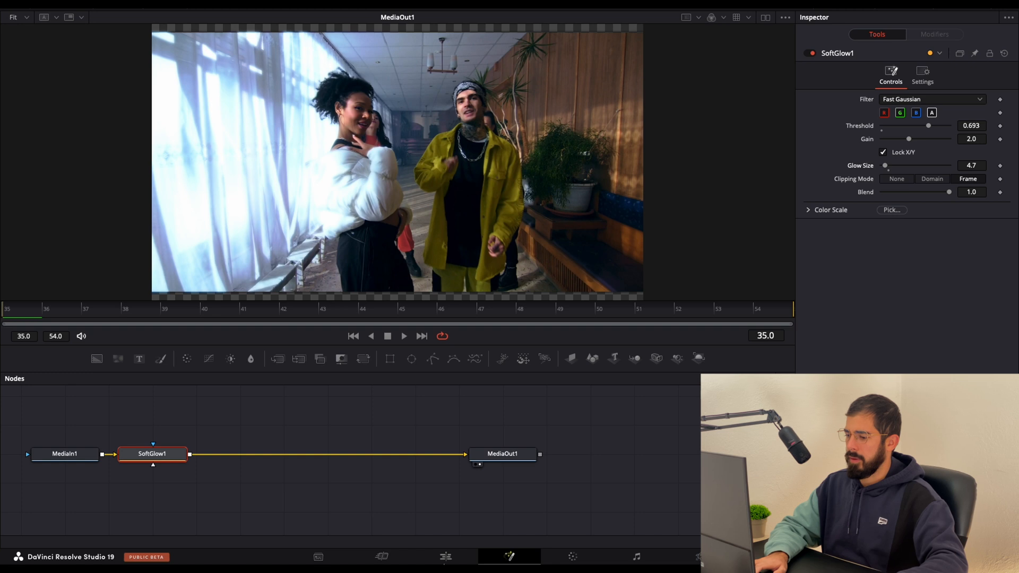
# Step: From the Edit page, select the adjustment clip at the cut and reopen it in Fusion at frame 45
pyautogui.click(442, 557)
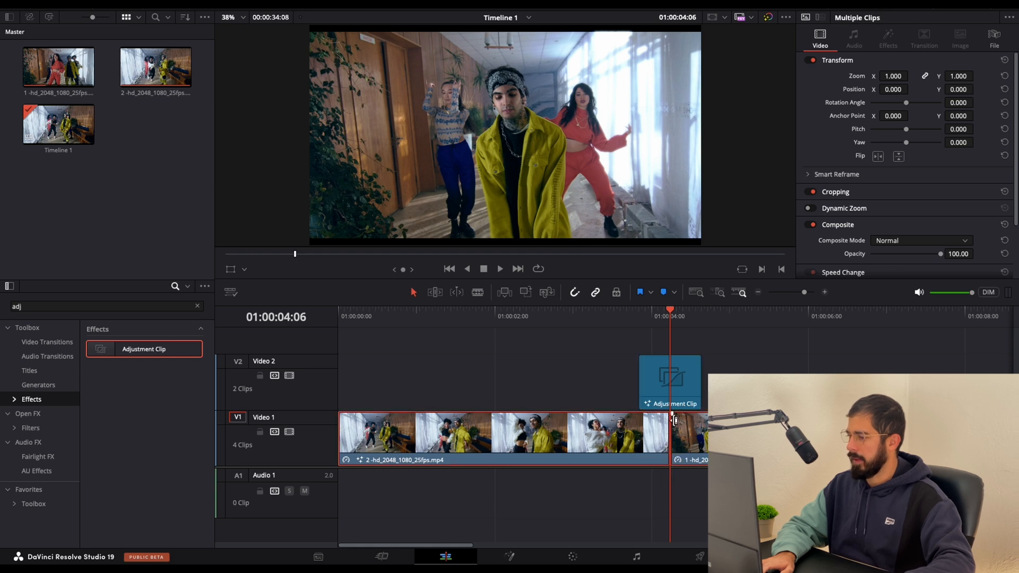
pyautogui.click(669, 380)
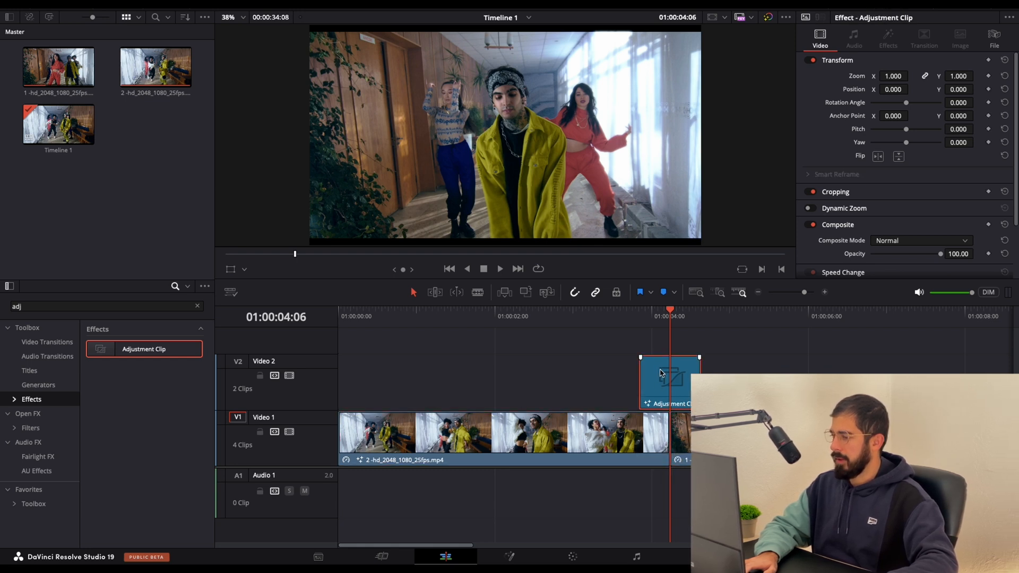
pyautogui.click(510, 557)
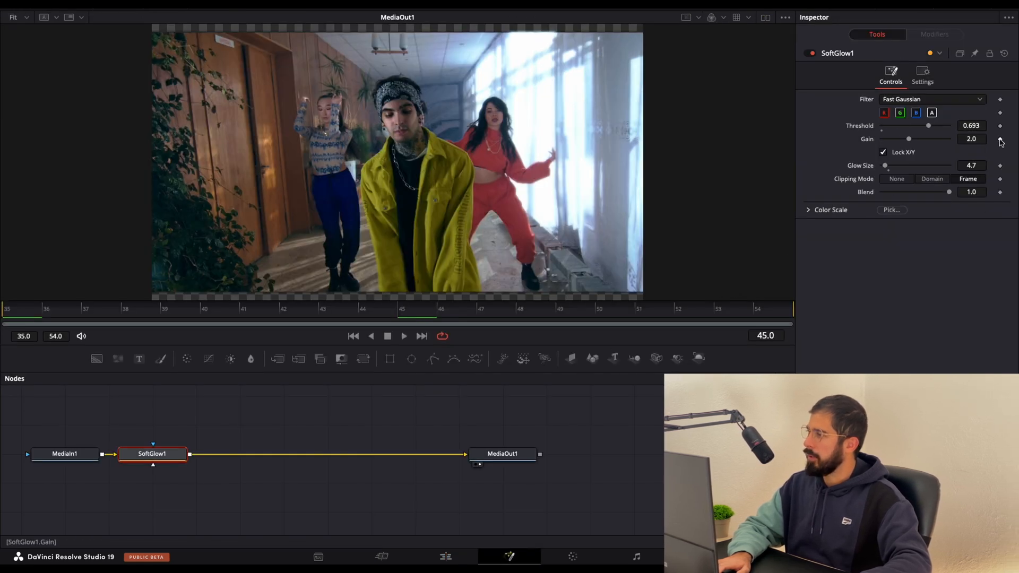
# Step: Keyframe the Soft Glow gain at frame 45 to 1.5, then move to the clip's last frame, 54
pyautogui.click(1000, 140)
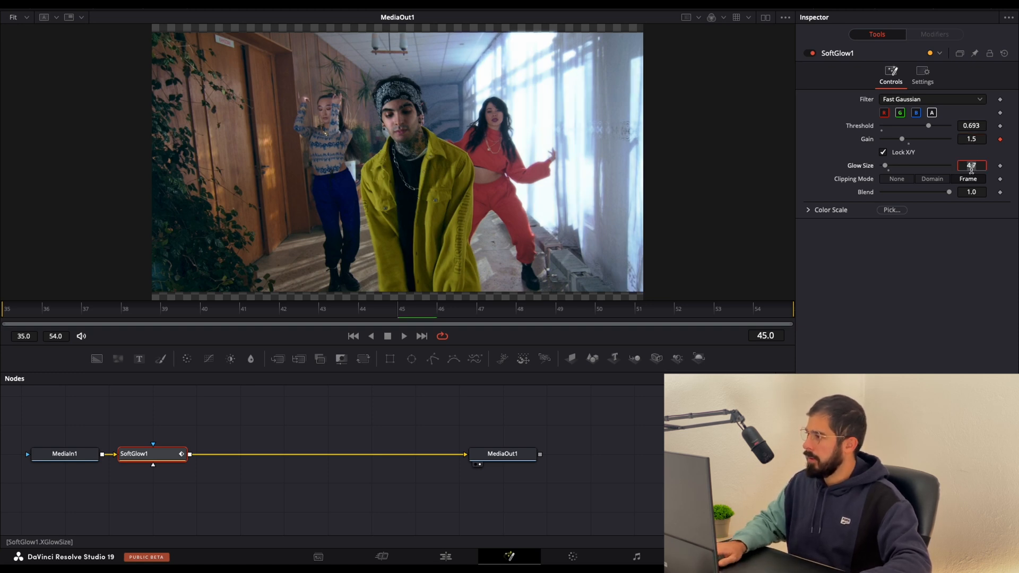
pyautogui.click(883, 153)
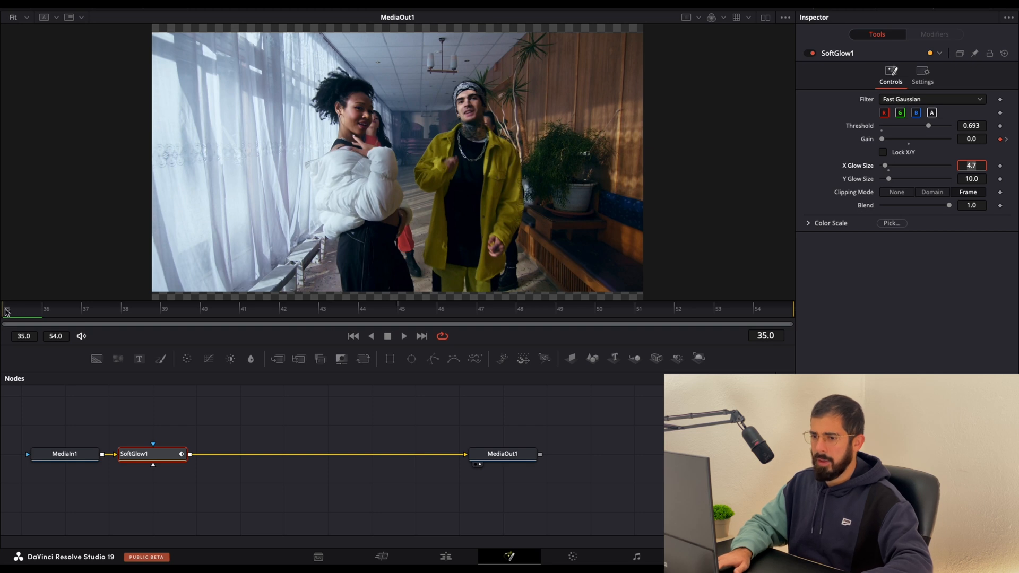
pyautogui.moveTo(7, 312); pyautogui.dragTo(792, 312)
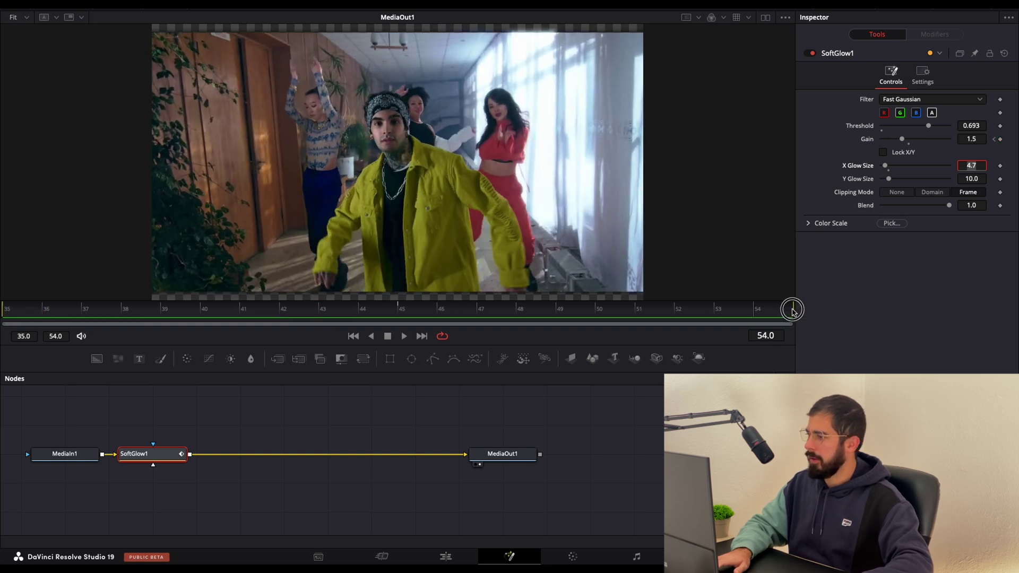